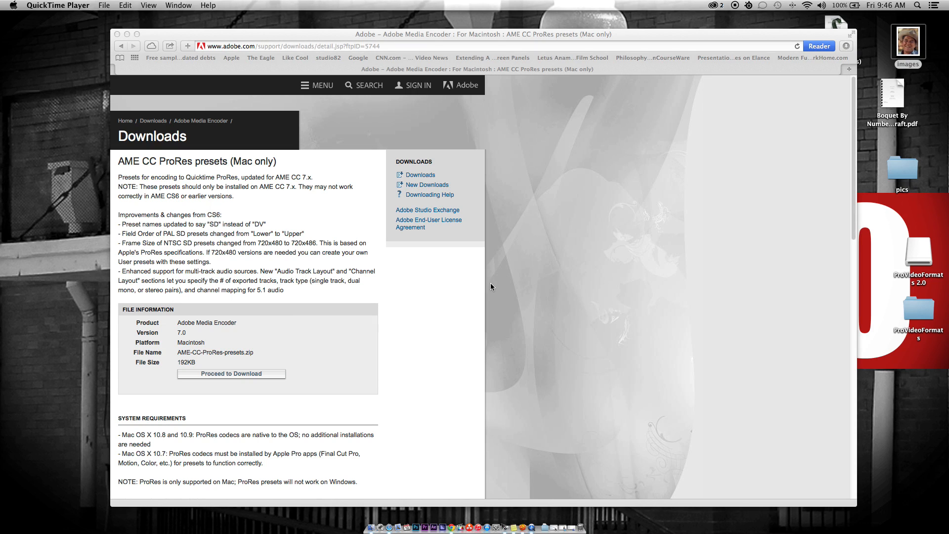
mouse_move(235, 243)
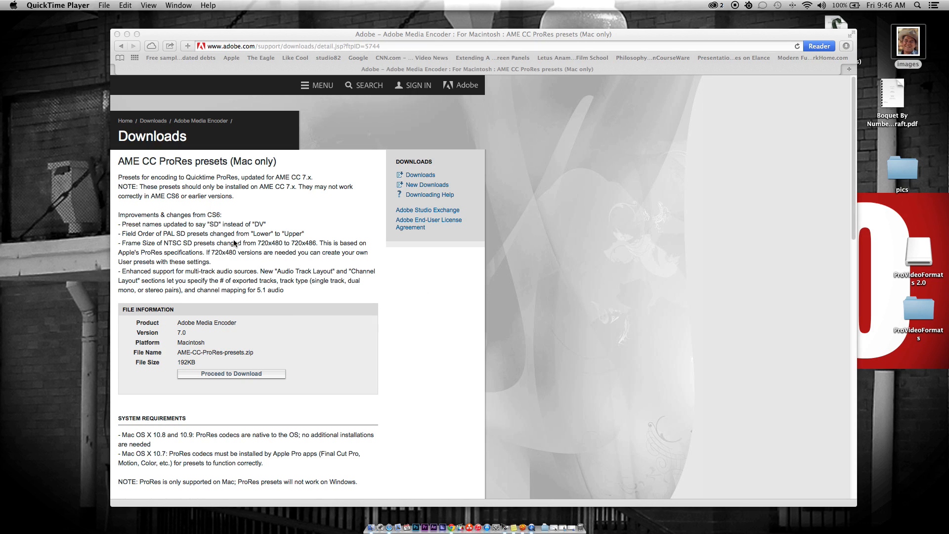
mouse_move(200, 216)
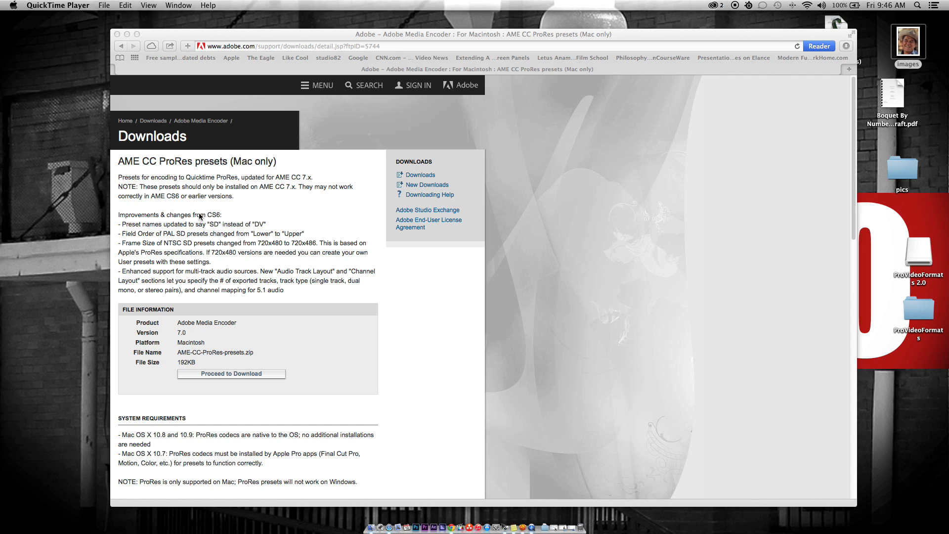
mouse_move(273, 222)
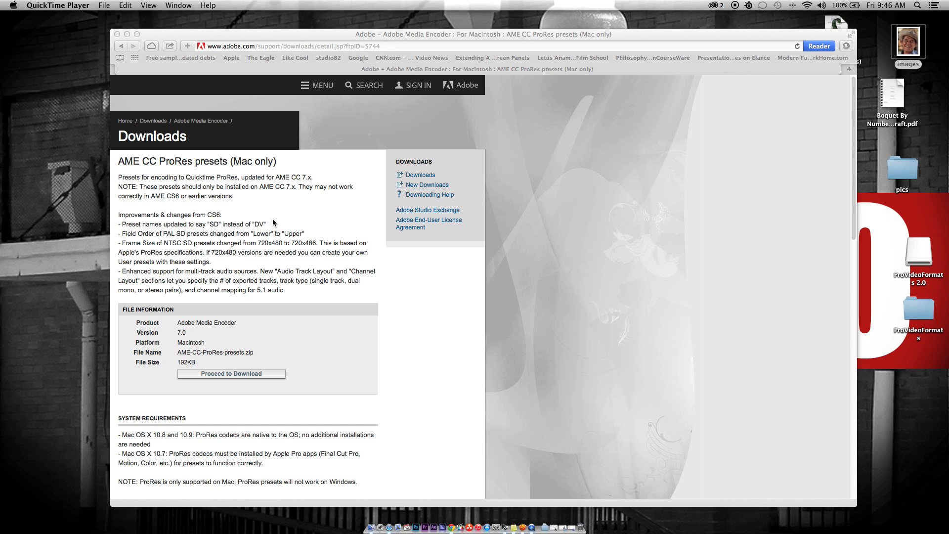
mouse_move(219, 196)
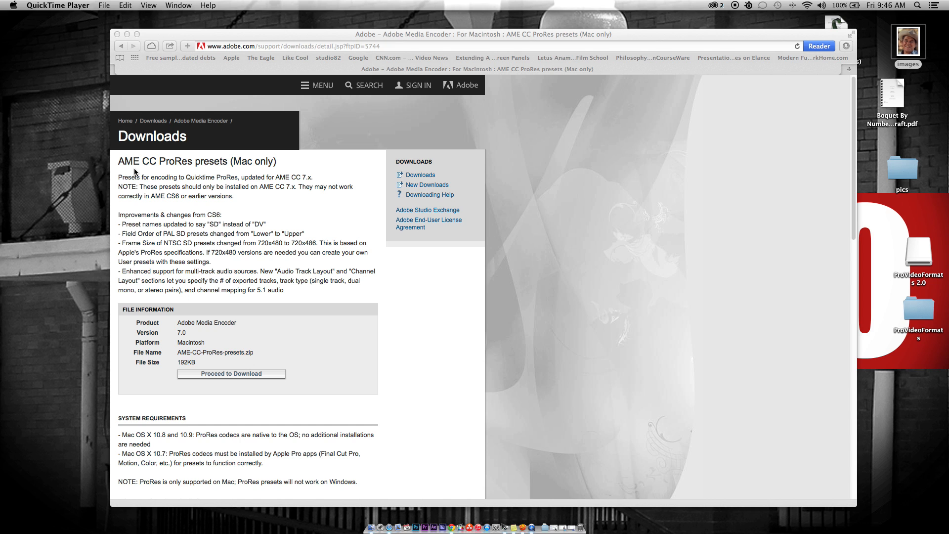
mouse_move(296, 389)
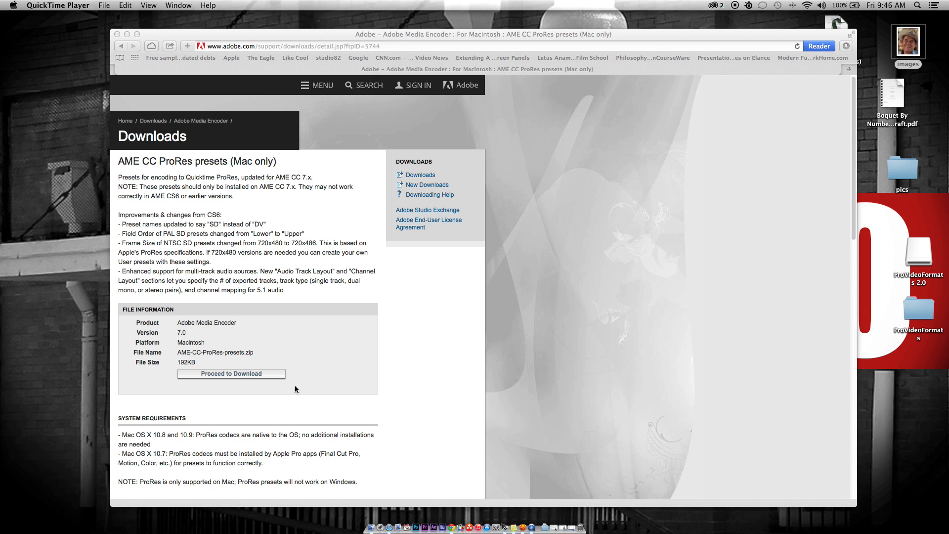
mouse_move(231, 376)
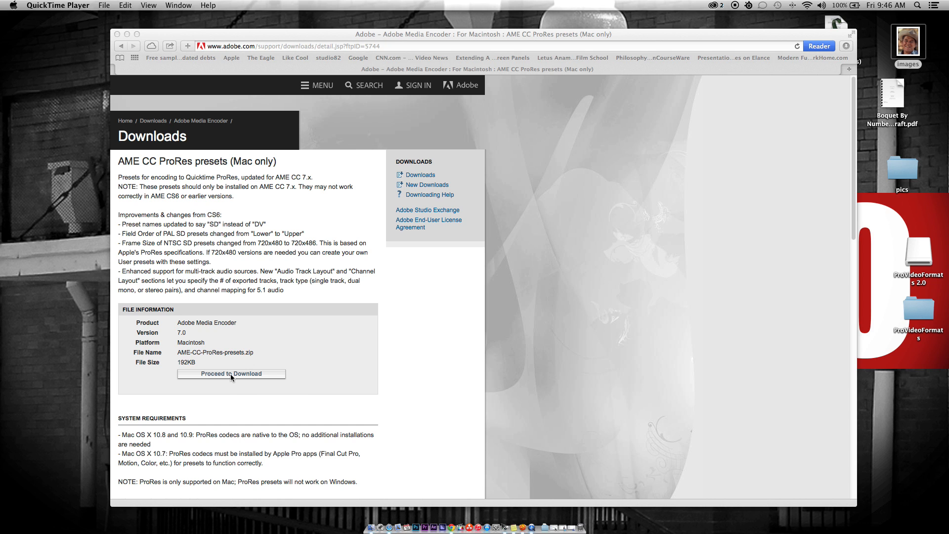
Download the AME CC ProRes presets zip so it unpacks into the Downloads folder.
click(231, 374)
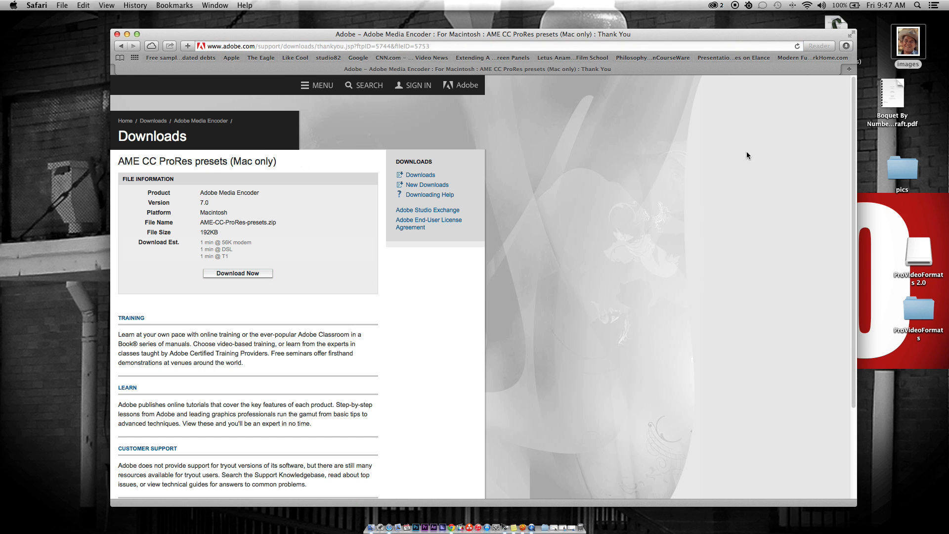
click(845, 46)
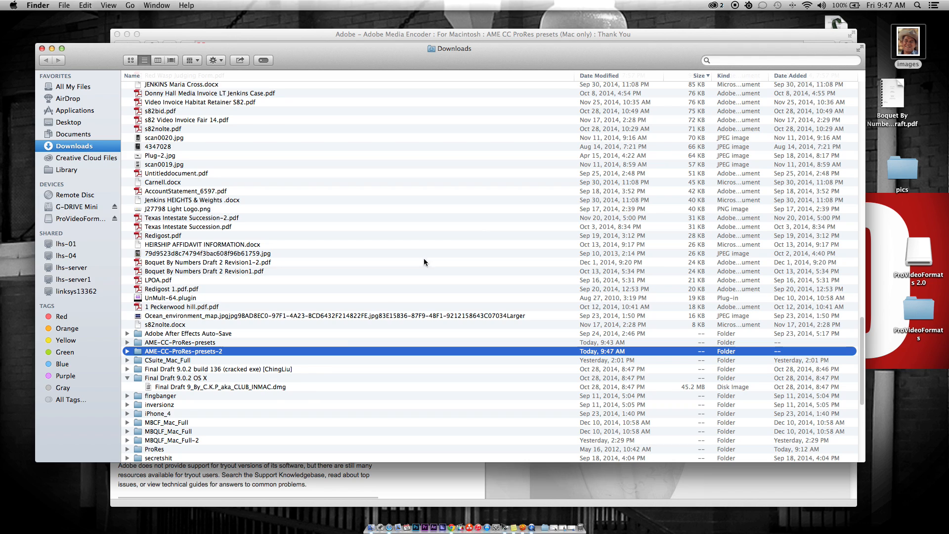
Reveal the Apple ProRes 422 and 422 (LT) .epr files inside AME-CC-ProRes-presets-2.
double_click(184, 351)
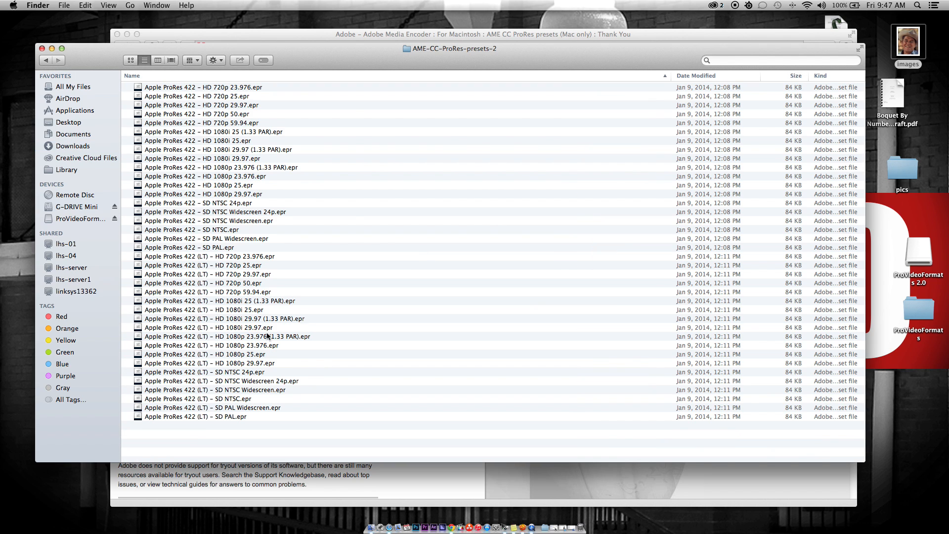
mouse_move(234, 294)
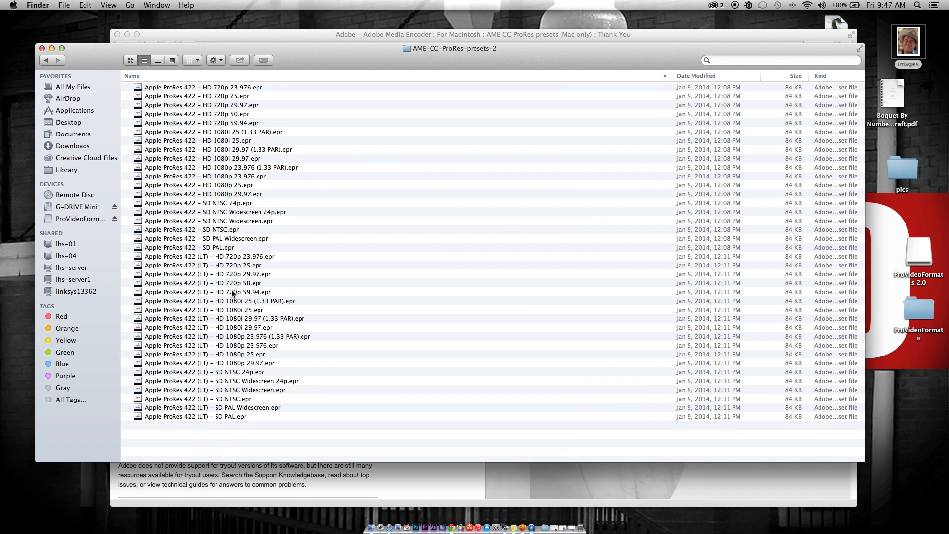
mouse_move(128, 183)
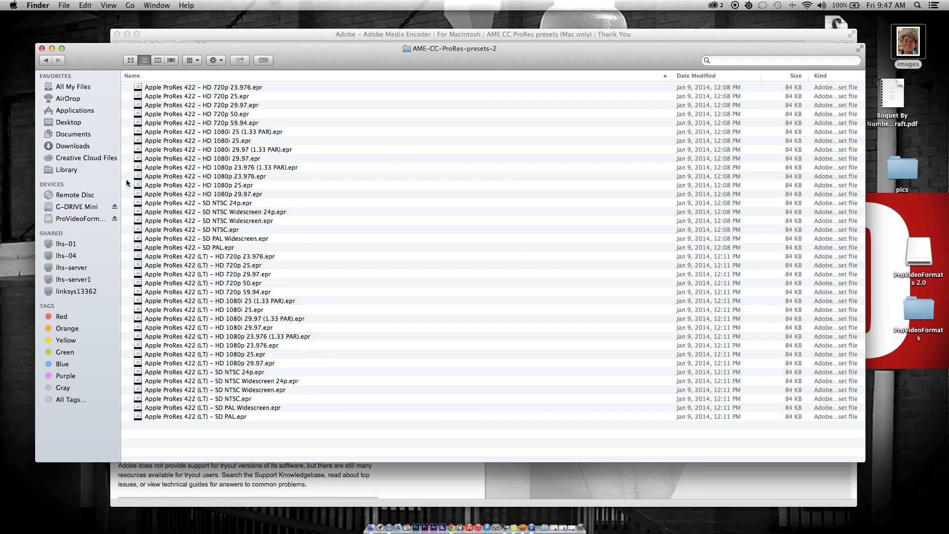
mouse_move(225, 228)
text(medi)
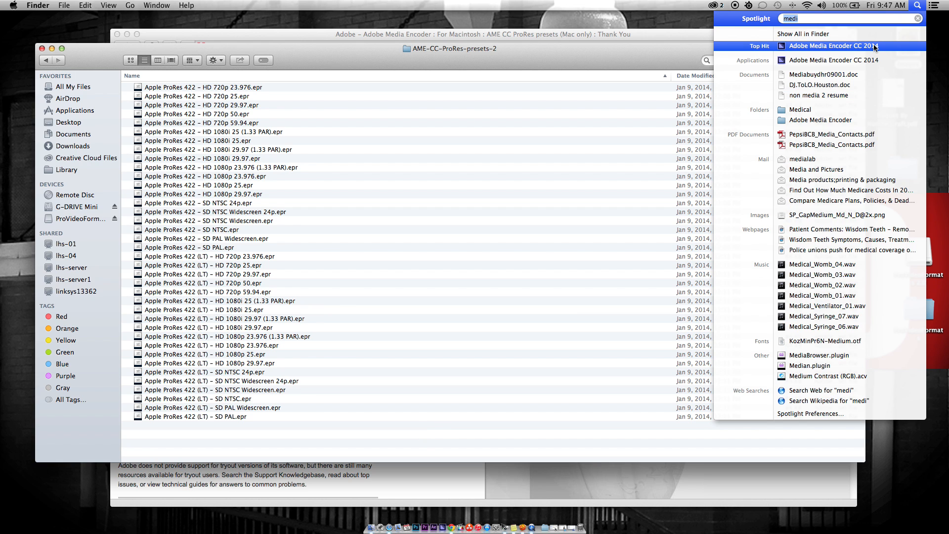
Launch Adobe Media Encoder CC 2014 from Spotlight to reach its Preset Browser.
click(833, 45)
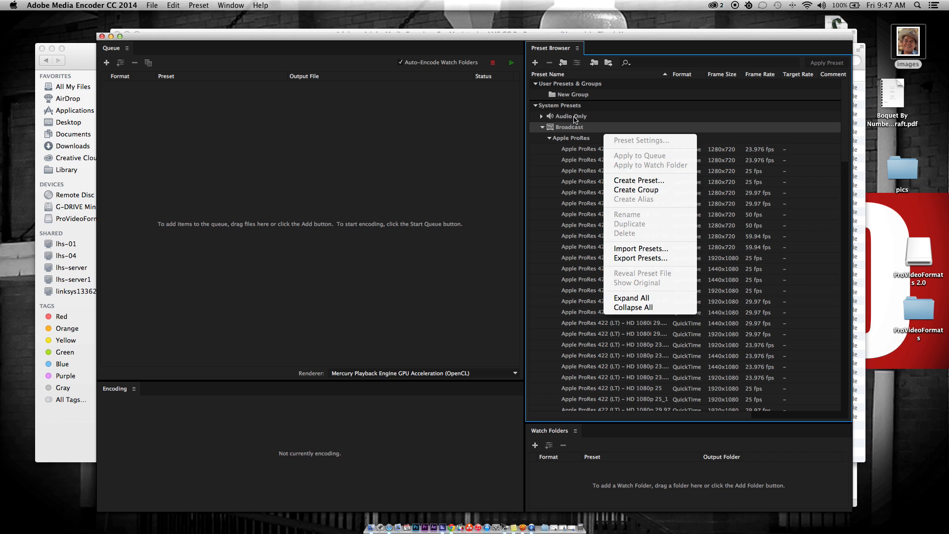
mouse_move(643, 228)
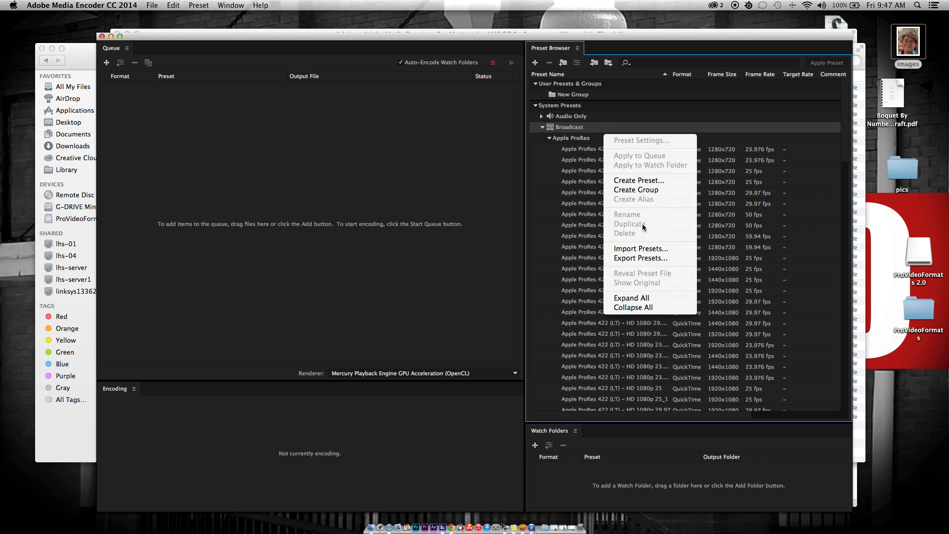
Import the ProRes .epr files so Apple ProRes 422 presets appear in the Preset Browser.
click(640, 249)
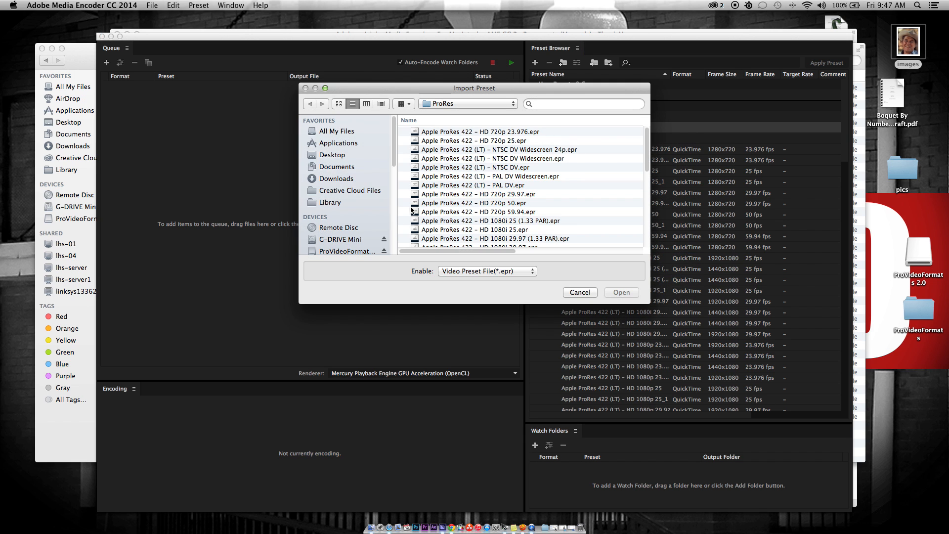
click(468, 104)
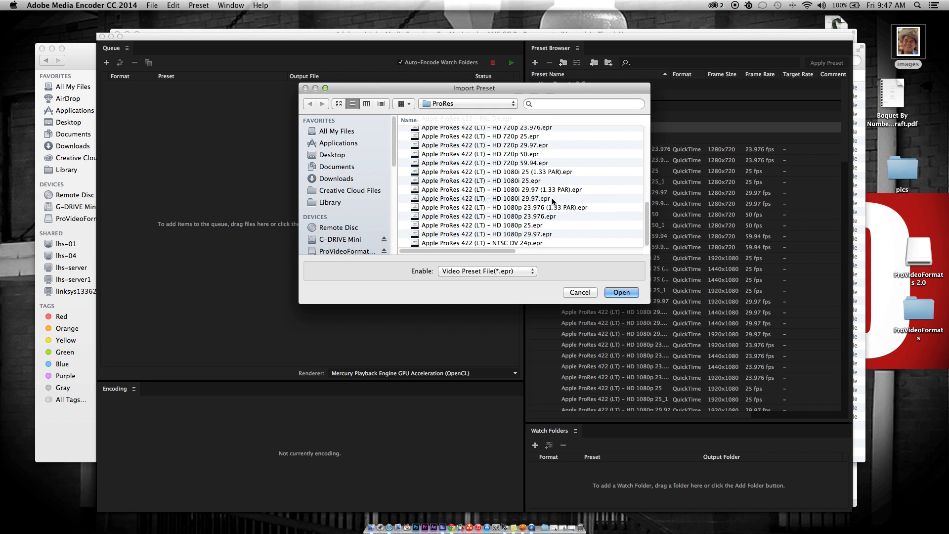
click(621, 291)
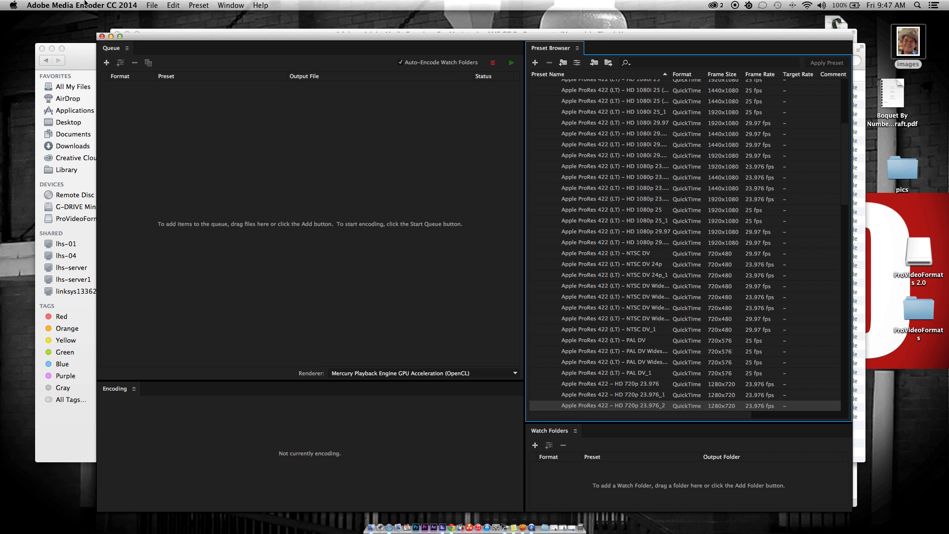
Quit Media Encoder via the Adobe Media Encoder menu after browsing the Preset menu.
click(199, 5)
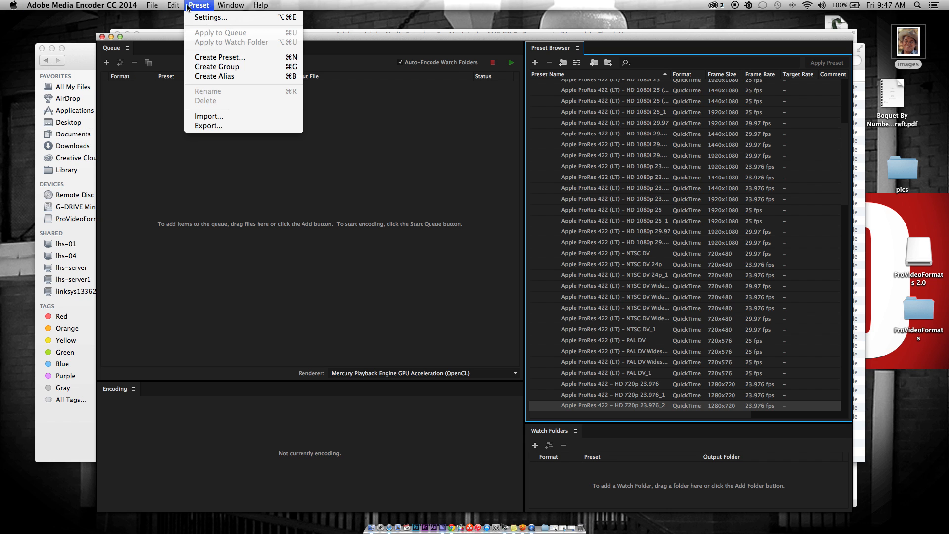
click(82, 5)
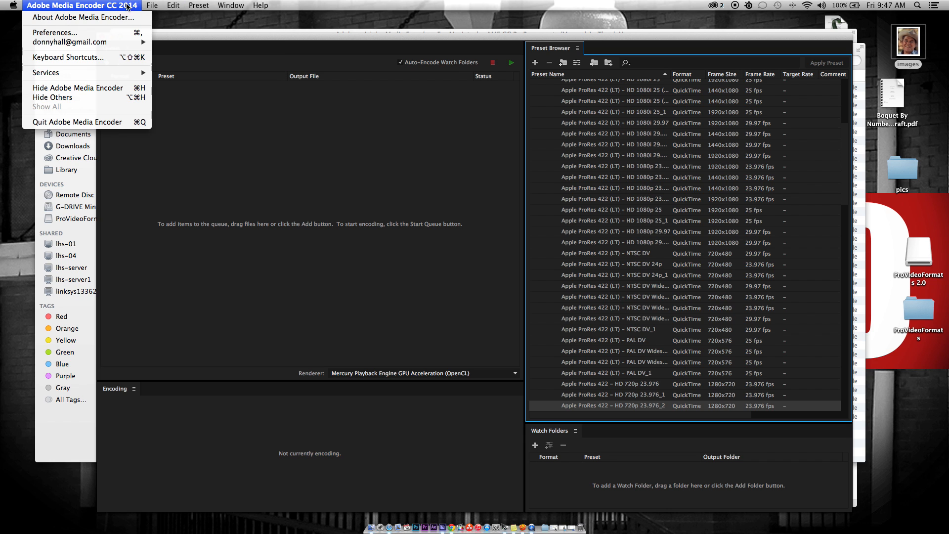
mouse_move(116, 114)
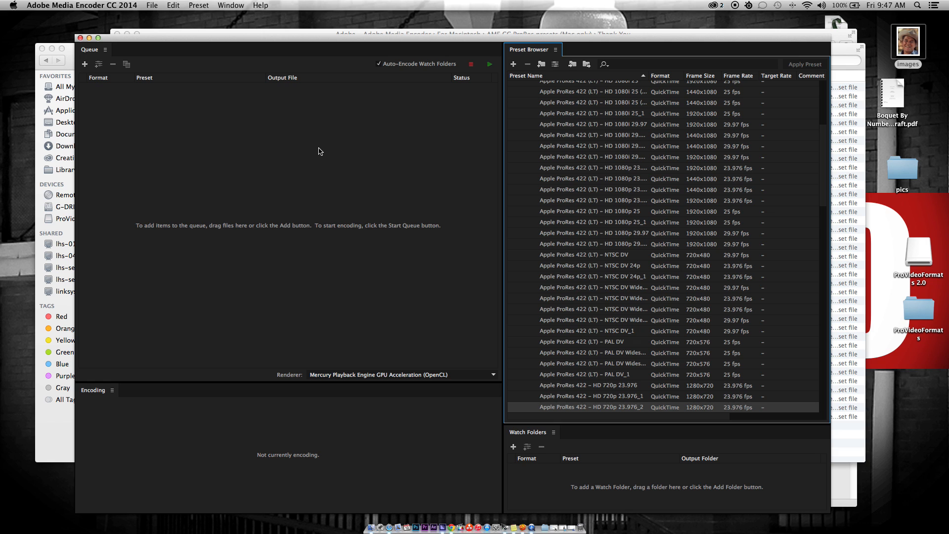
mouse_move(662, 254)
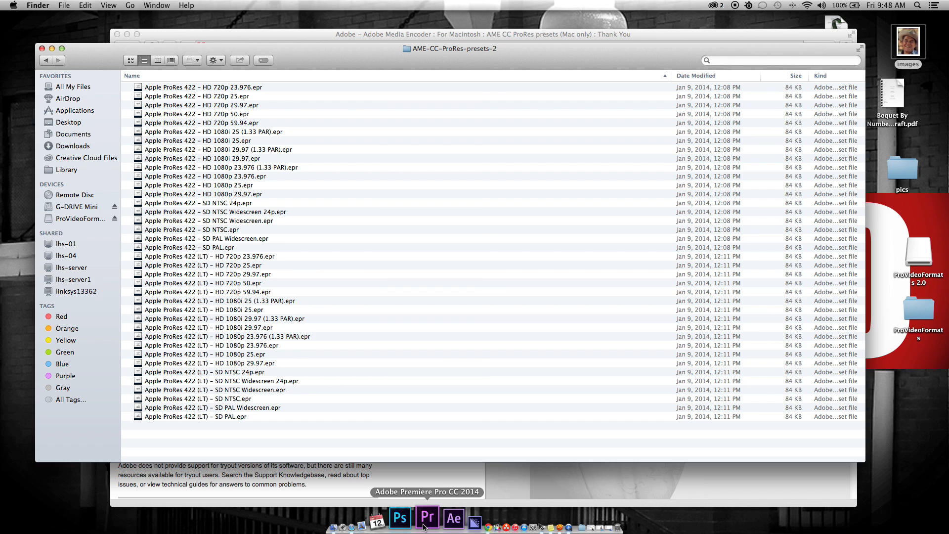
Launch Premiere Pro from the Dock and dismiss the missing video filter alert.
click(427, 517)
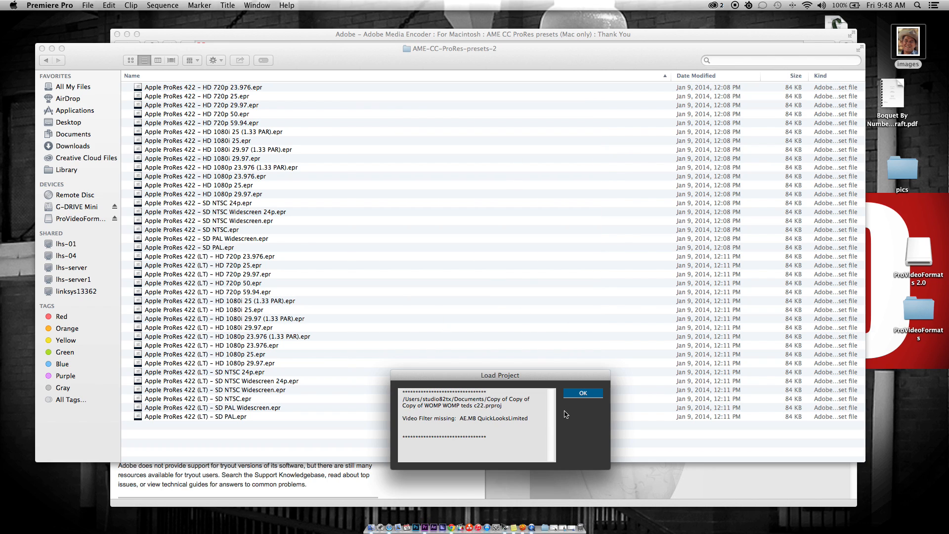
click(582, 393)
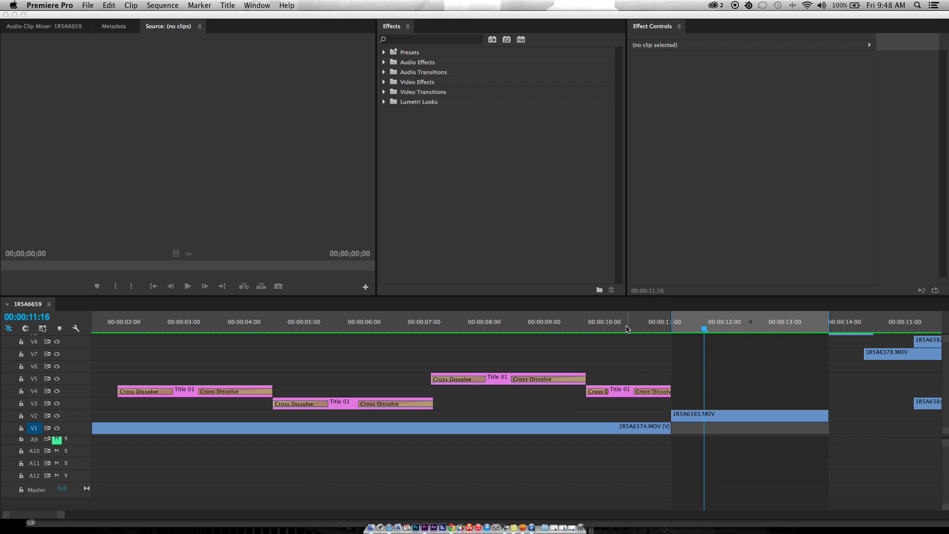
Place the playhead at 00:00:10:08 on the 1RSA6659 timeline and reach the File menu.
click(625, 322)
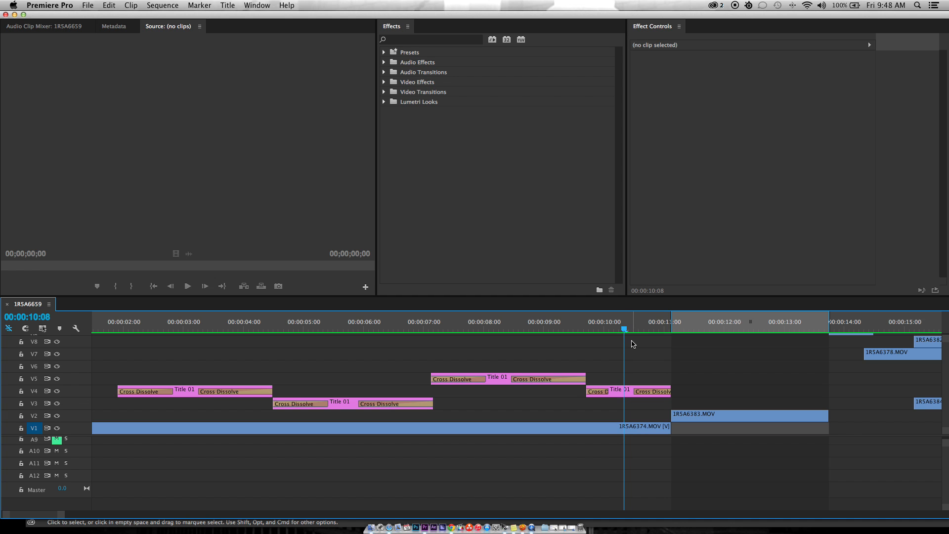
mouse_move(104, 4)
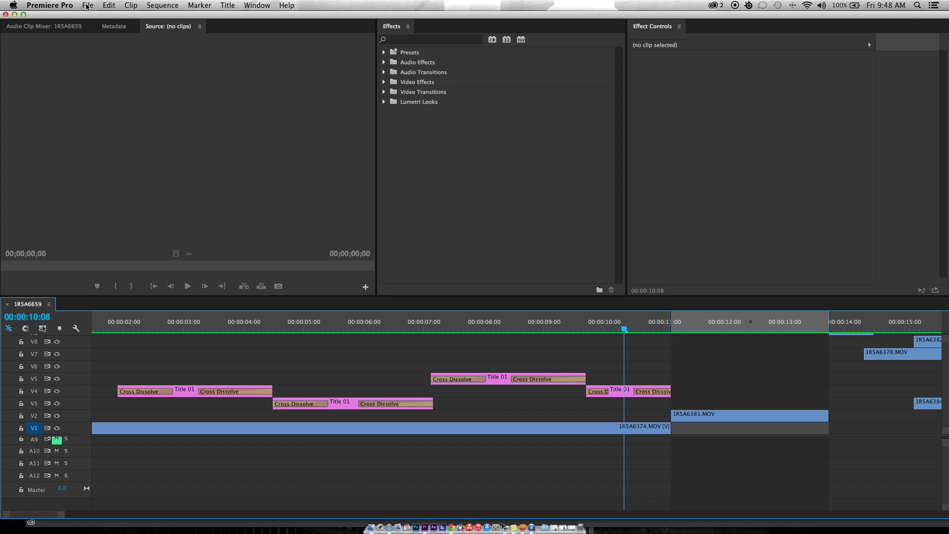
click(88, 6)
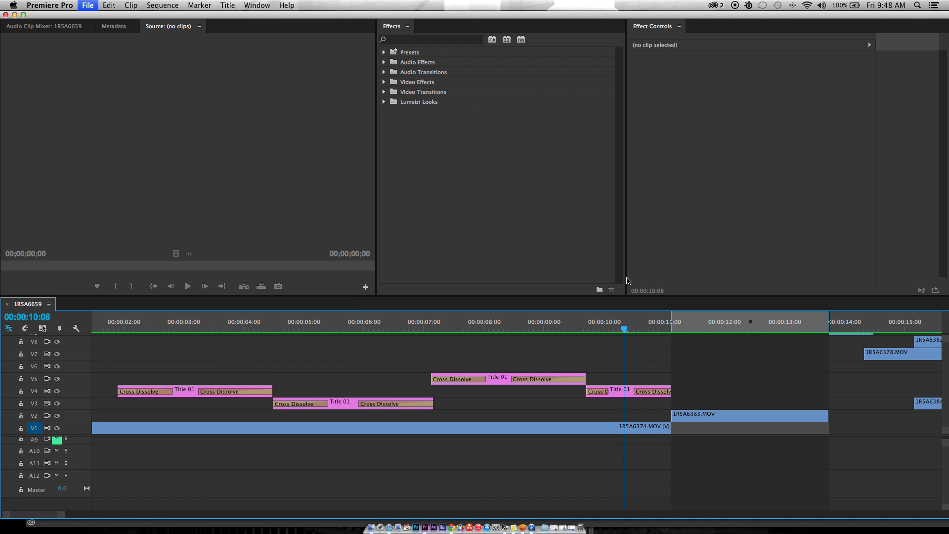
mouse_move(587, 283)
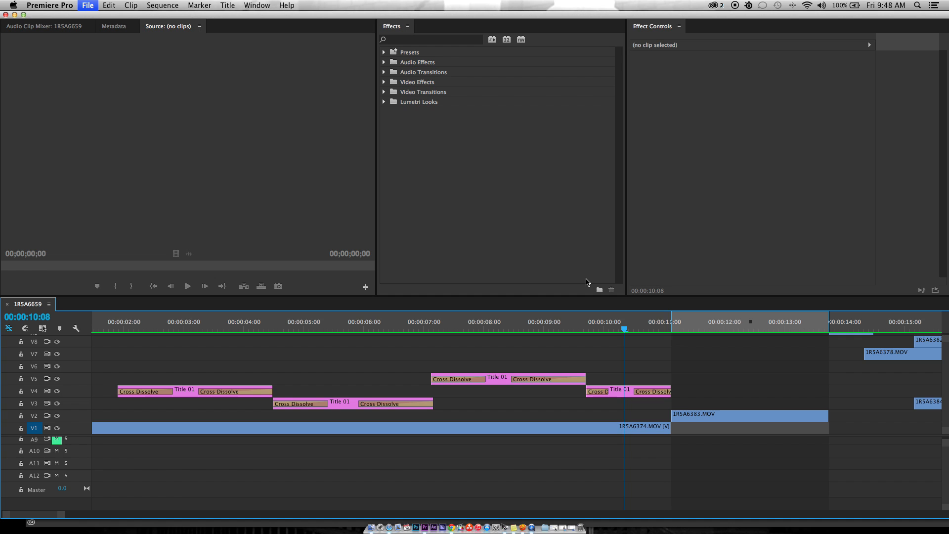
mouse_move(517, 271)
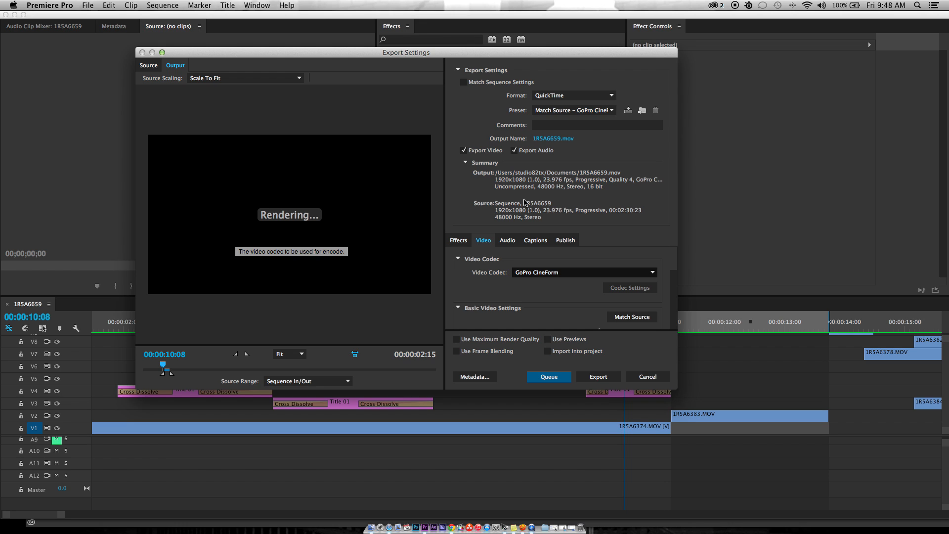
mouse_move(551, 150)
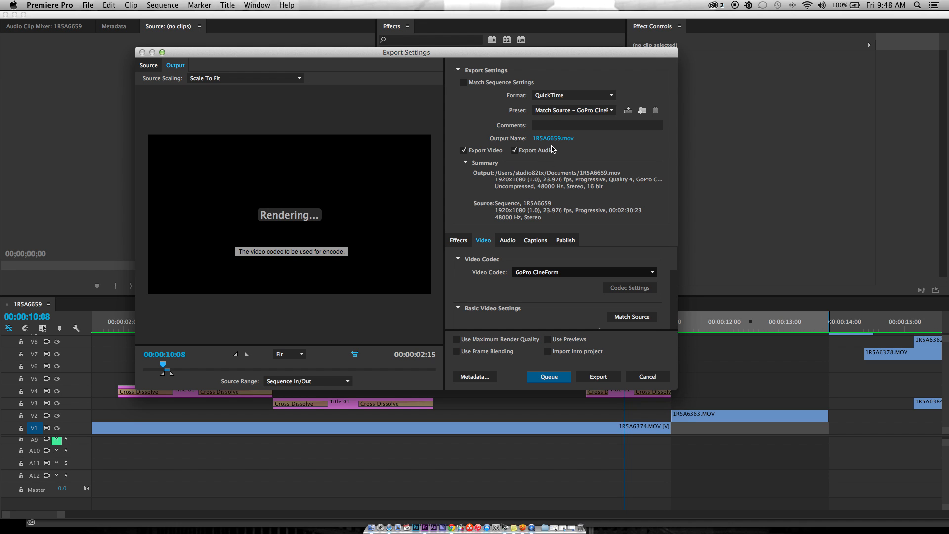
Check the QuickTime format's Preset dropdown in Export Settings for the new ProRes presets.
click(572, 95)
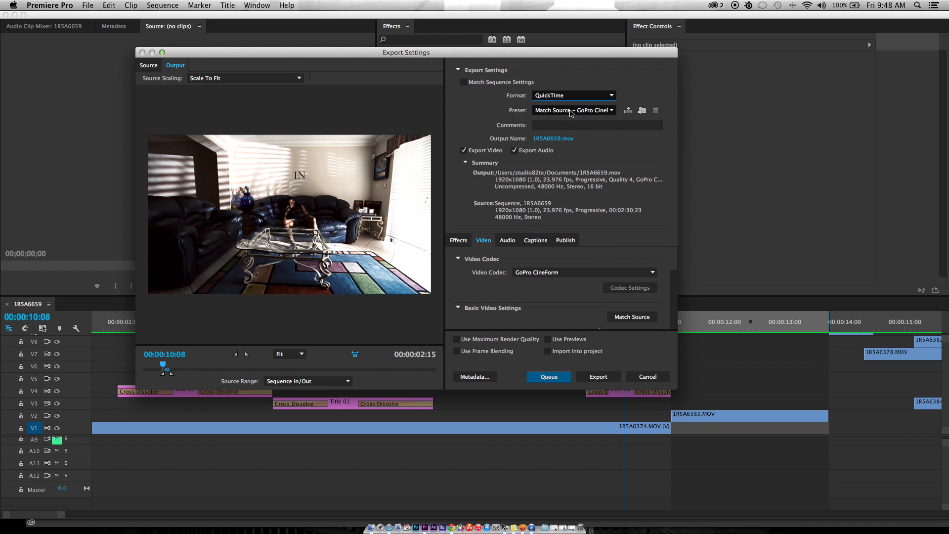
click(572, 110)
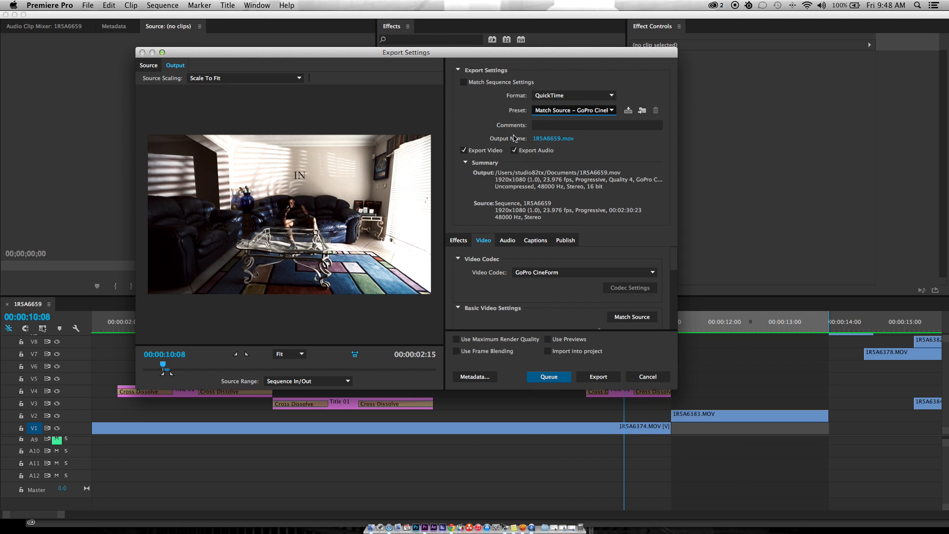
mouse_move(477, 130)
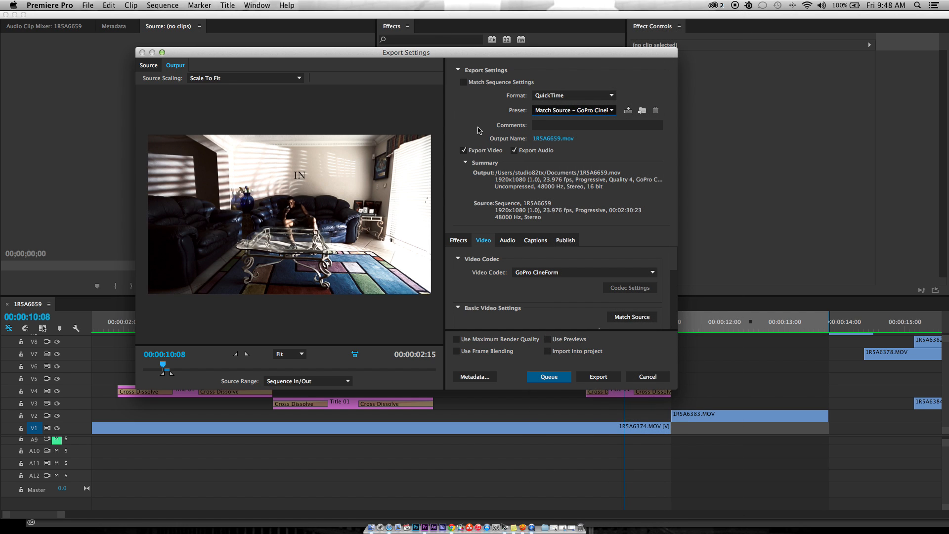